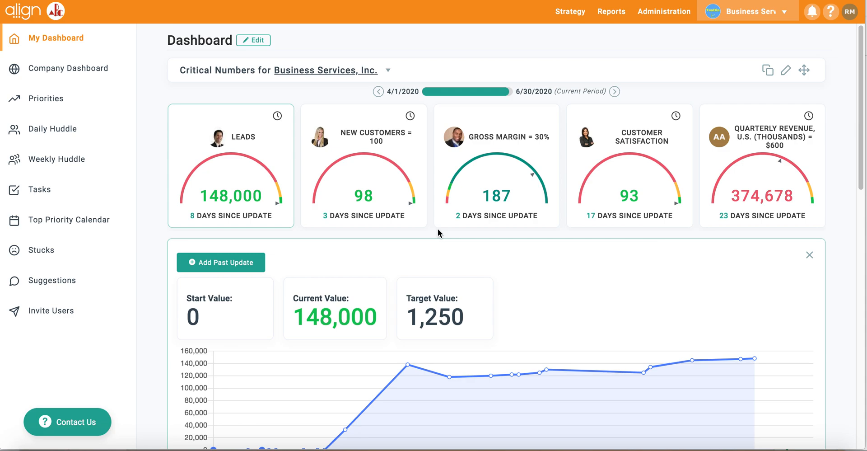
{"action": "mouse_move", "coordinate": [643, 31]}
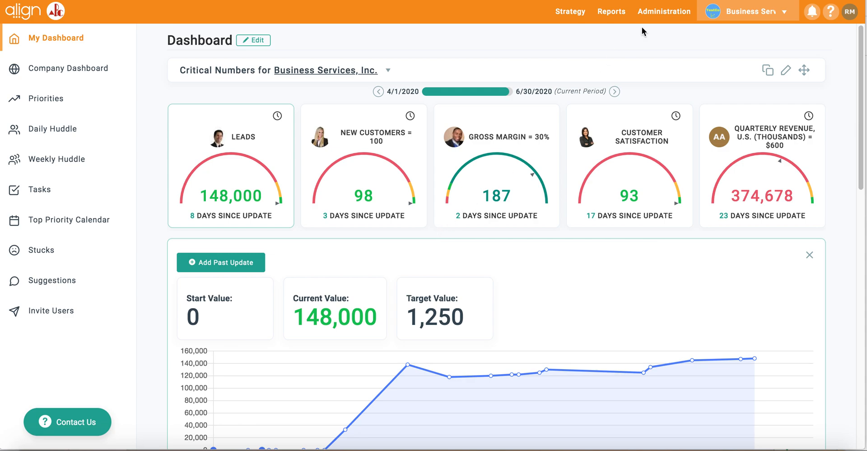
- Expand the Administration menu in the top navigation bar
{"action": "left_click", "coordinate": [664, 11]}
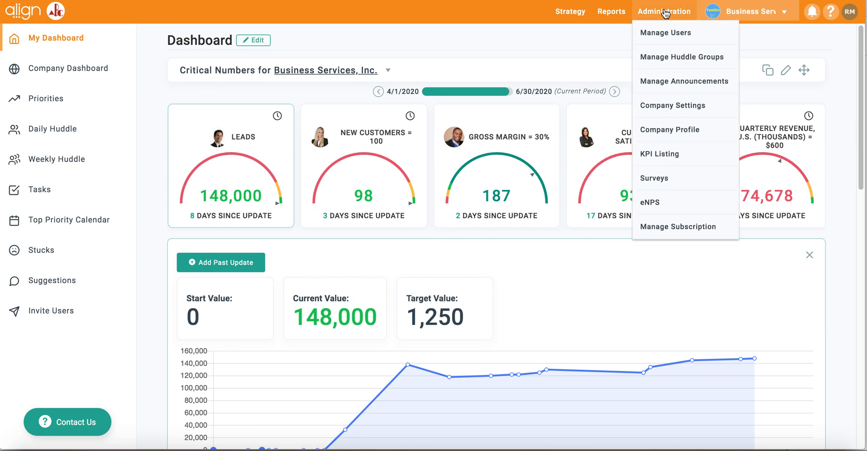
- Go to the Manage Announcements page from the Administration menu
{"action": "left_click", "coordinate": [684, 81]}
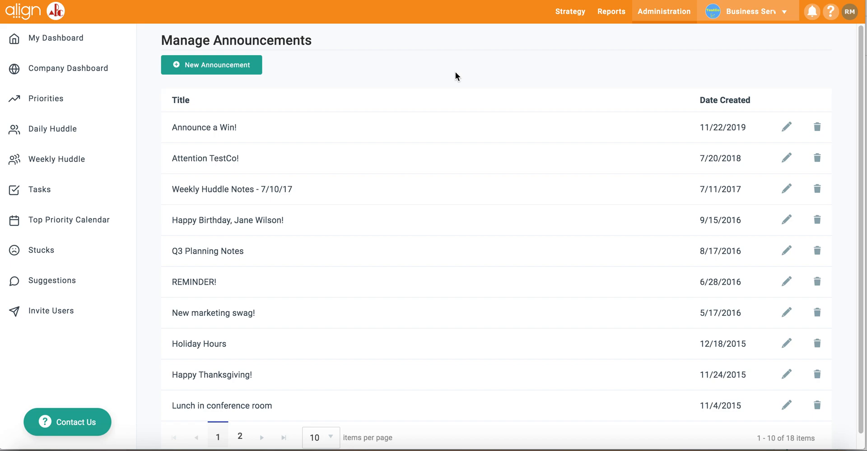
{"action": "mouse_move", "coordinate": [308, 66]}
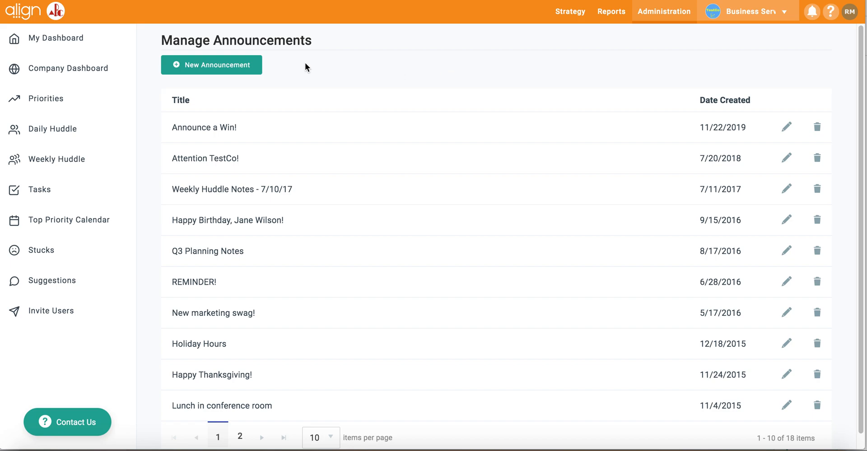
{"action": "mouse_move", "coordinate": [288, 77]}
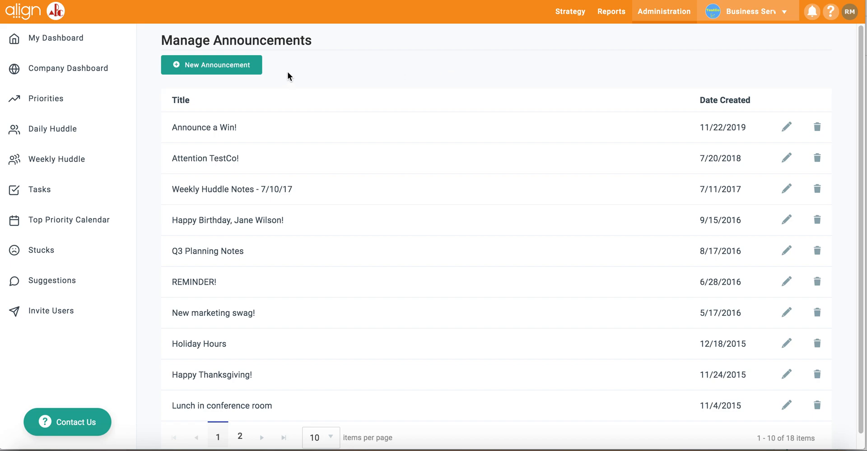
{"action": "mouse_move", "coordinate": [226, 67]}
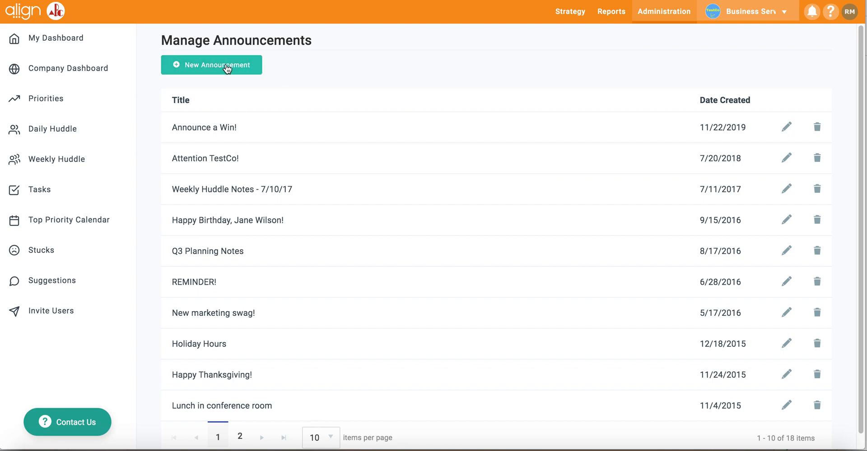
- Save a new announcement titled 'test' with body 'test1', leaving email-to-all-users off
{"action": "left_click", "coordinate": [212, 64]}
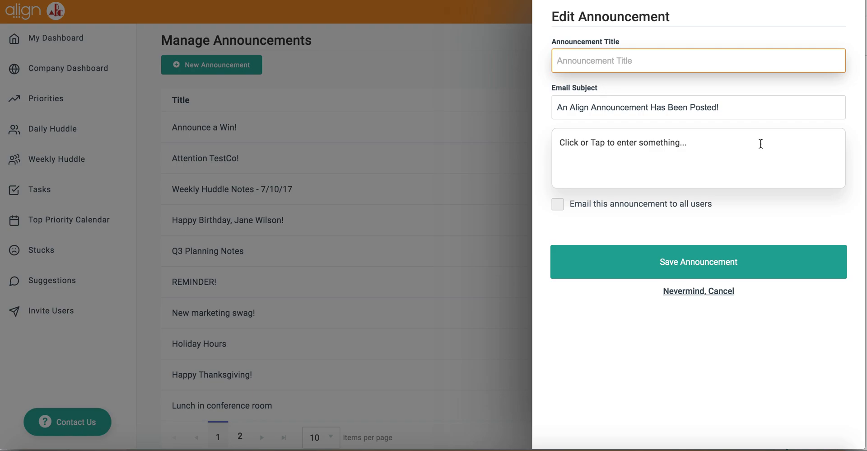
{"action": "mouse_move", "coordinate": [664, 221]}
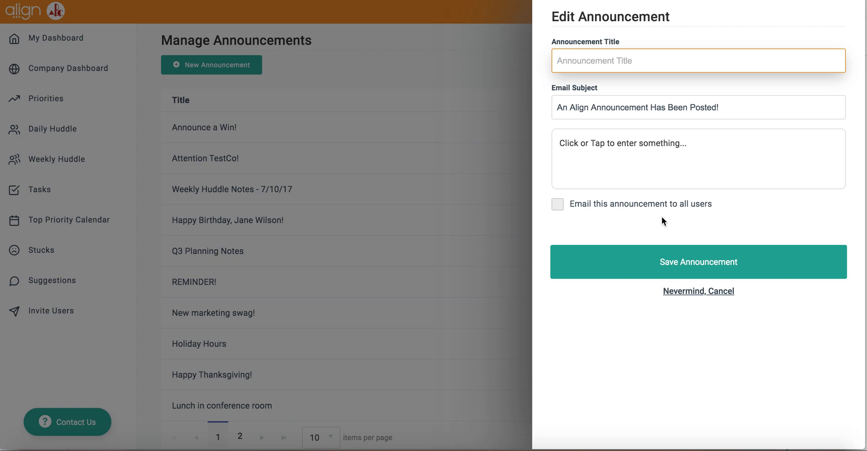
{"action": "left_click", "coordinate": [558, 204]}
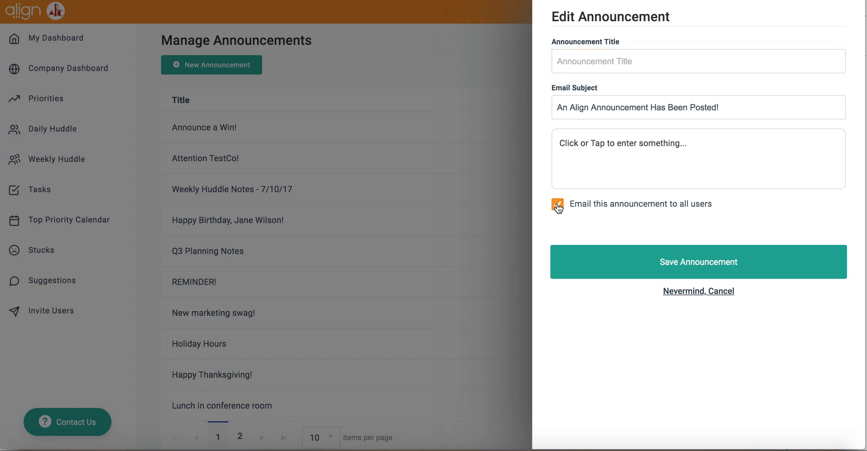
{"action": "left_click", "coordinate": [558, 204]}
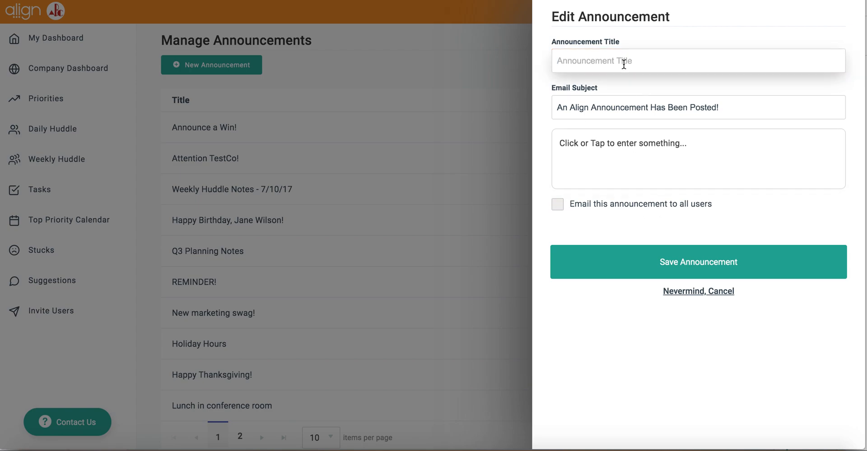
{"action": "type", "text": "test"}
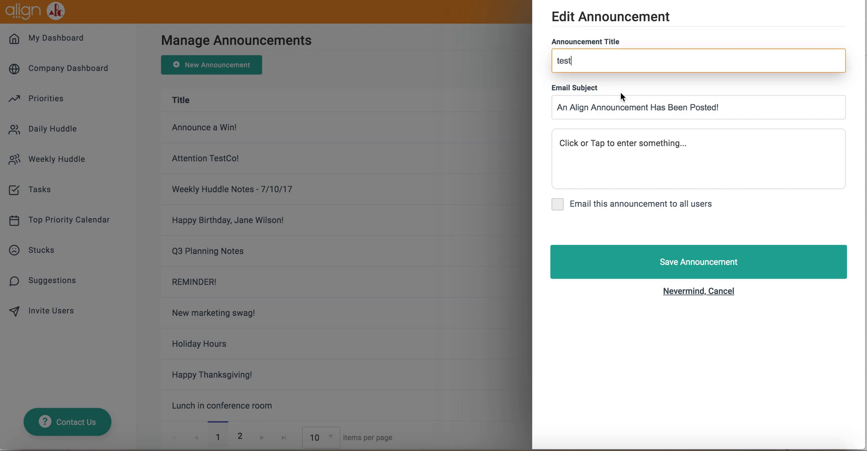
{"action": "type", "text": "test1"}
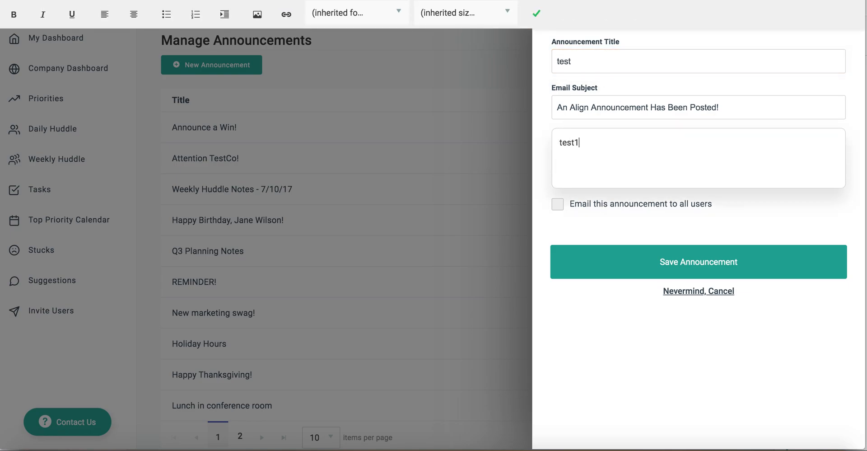
{"action": "left_click", "coordinate": [698, 261]}
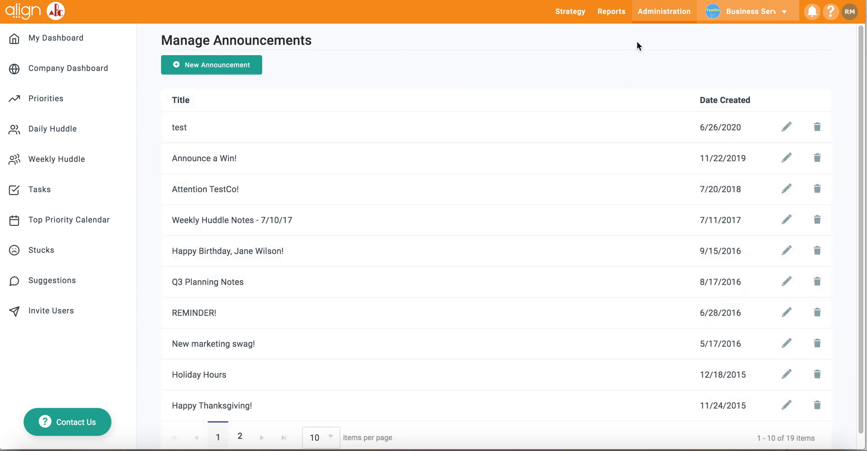
{"action": "mouse_move", "coordinate": [767, 55]}
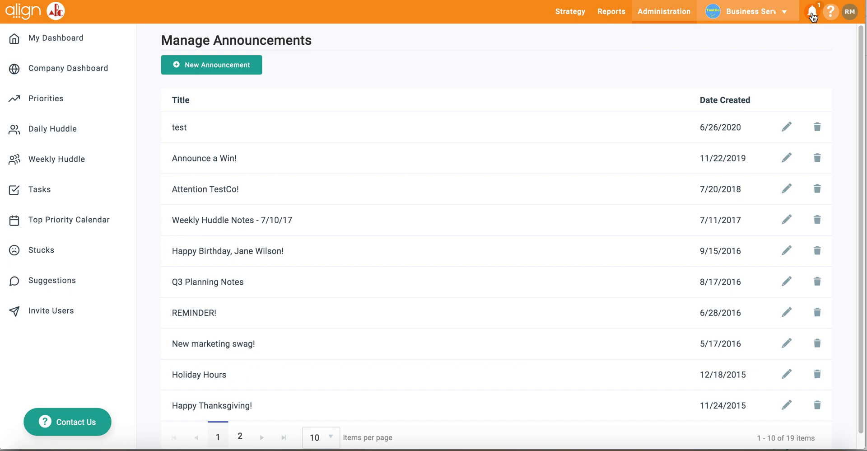
{"action": "left_click", "coordinate": [813, 11]}
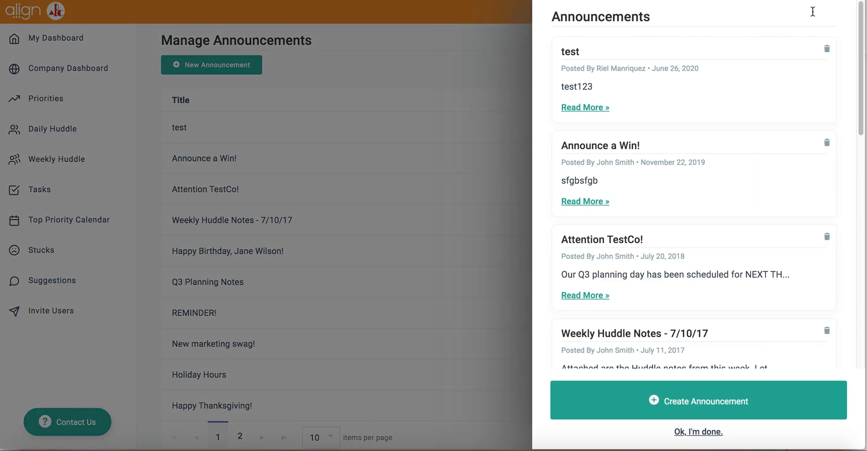
{"action": "mouse_move", "coordinate": [850, 28]}
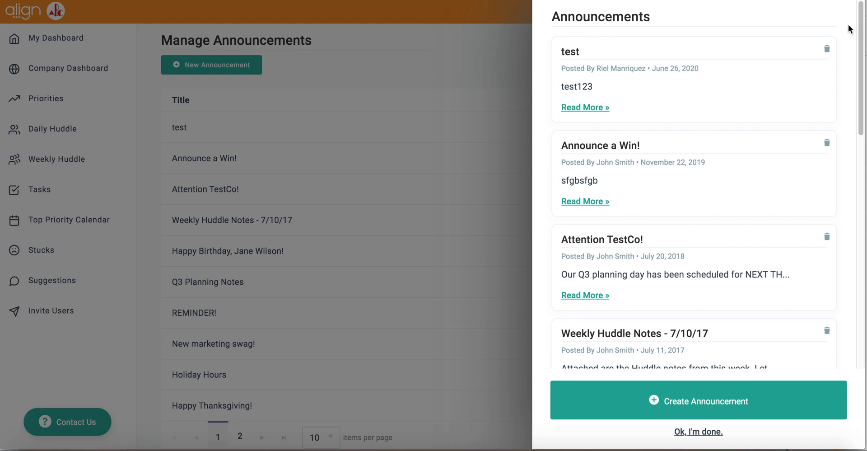
{"action": "mouse_move", "coordinate": [857, 44]}
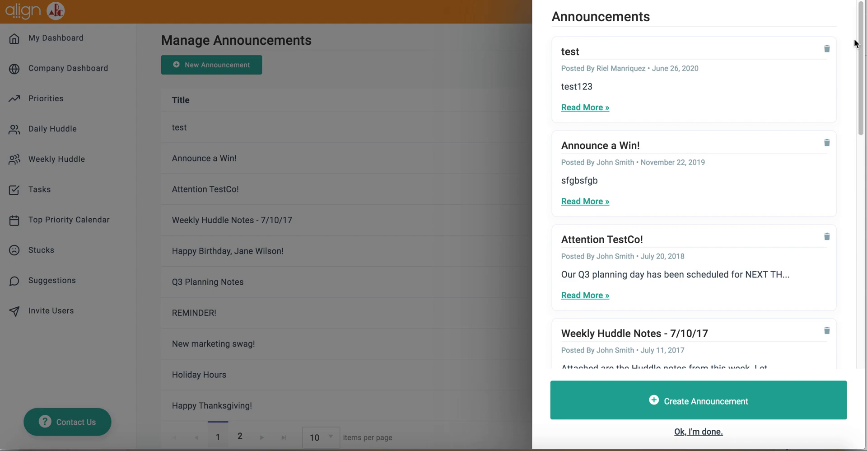
{"action": "mouse_move", "coordinate": [847, 254]}
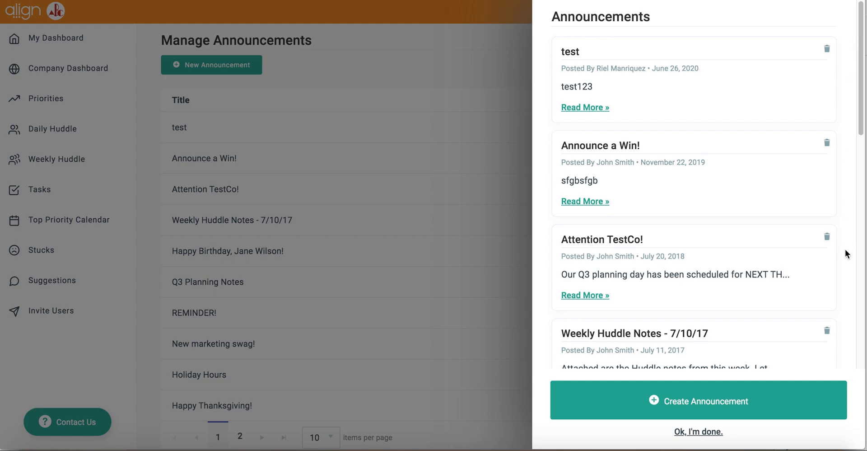
{"action": "mouse_move", "coordinate": [759, 405]}
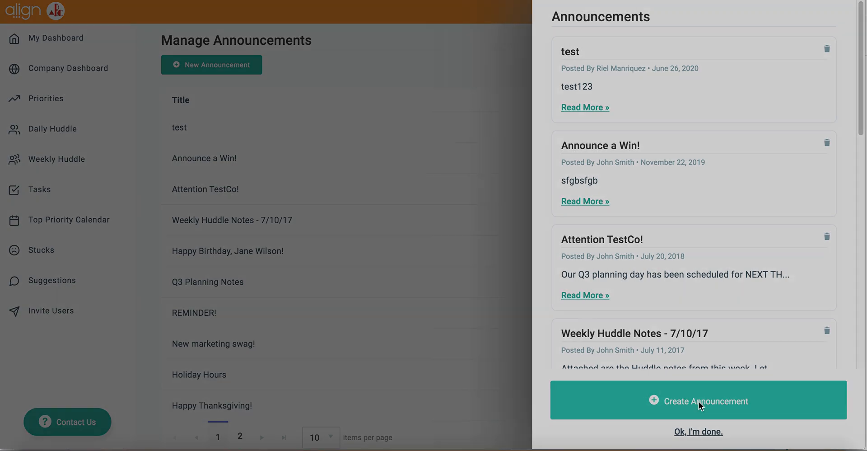
{"action": "left_click", "coordinate": [698, 401]}
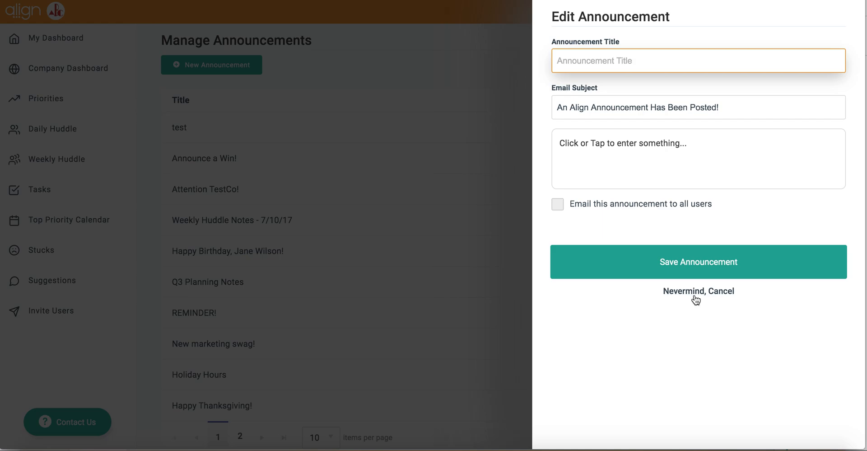
{"action": "left_click", "coordinate": [698, 291]}
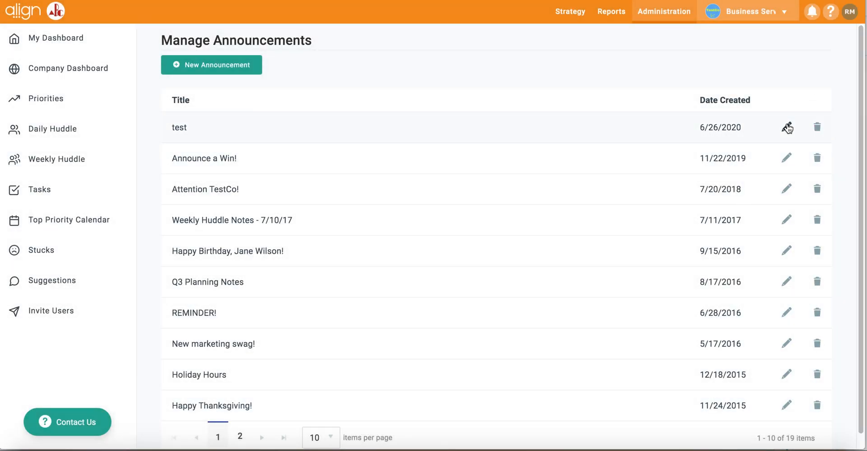
{"action": "mouse_move", "coordinate": [791, 71]}
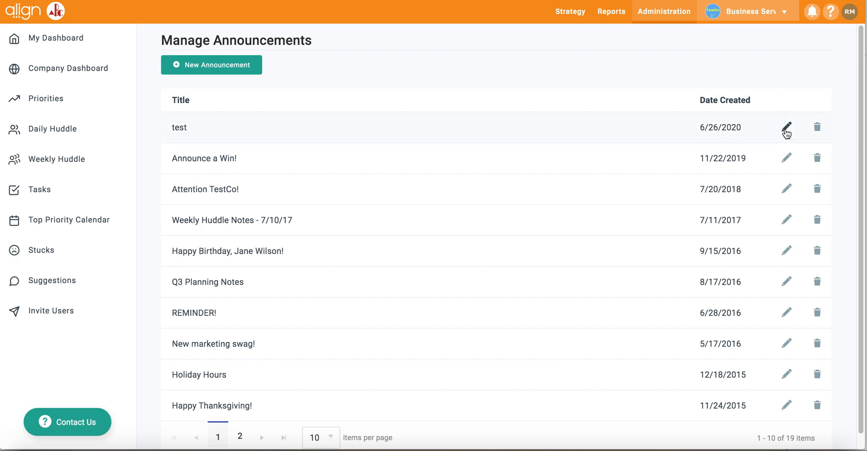
{"action": "mouse_move", "coordinate": [818, 130]}
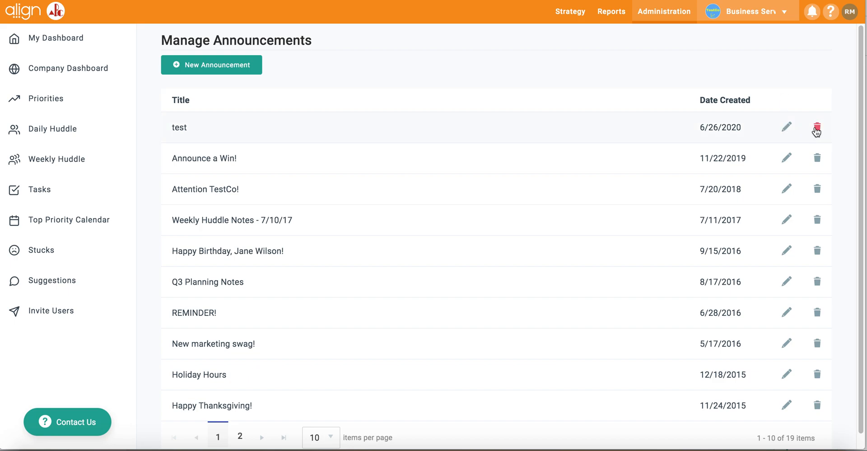